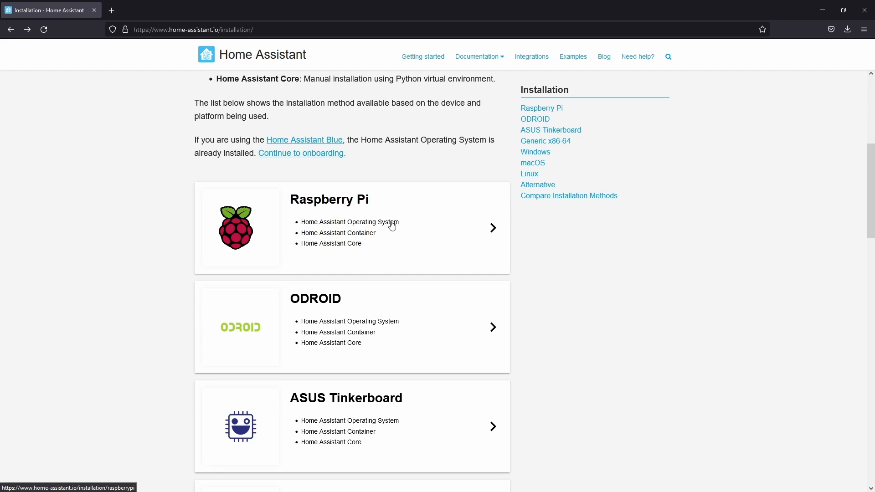
List the block devices with lsblk to find the 59.8G USB partition sdb1.
scroll(down, 3)
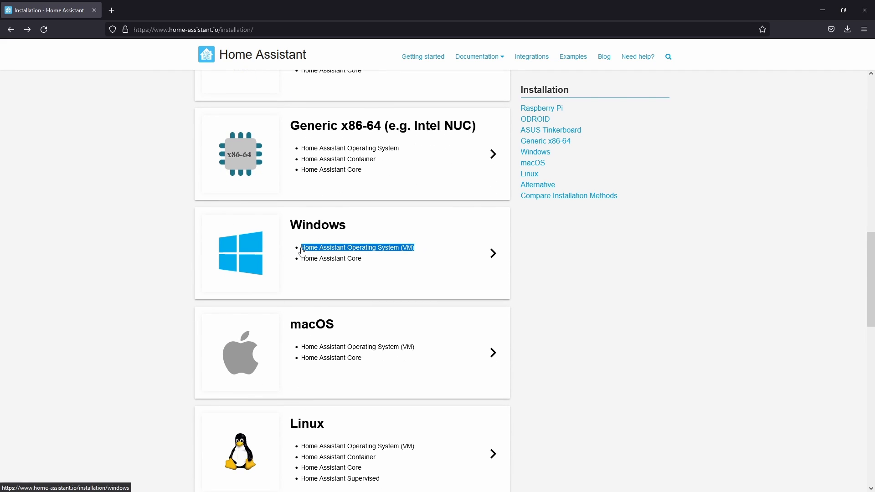
scroll(down, 3)
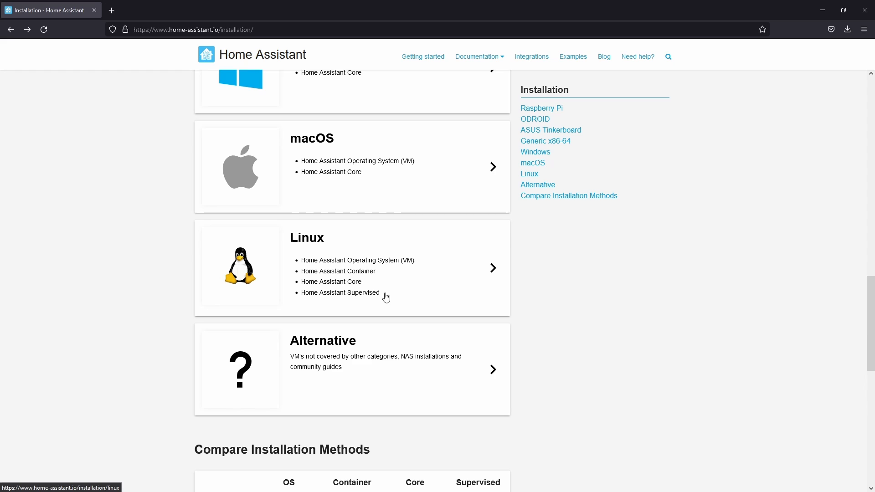
double_click(340, 292)
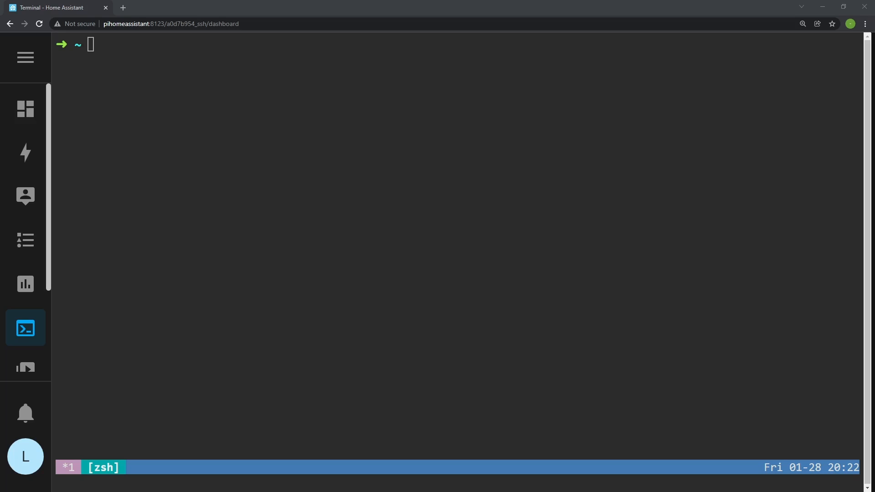
text(lsbl)
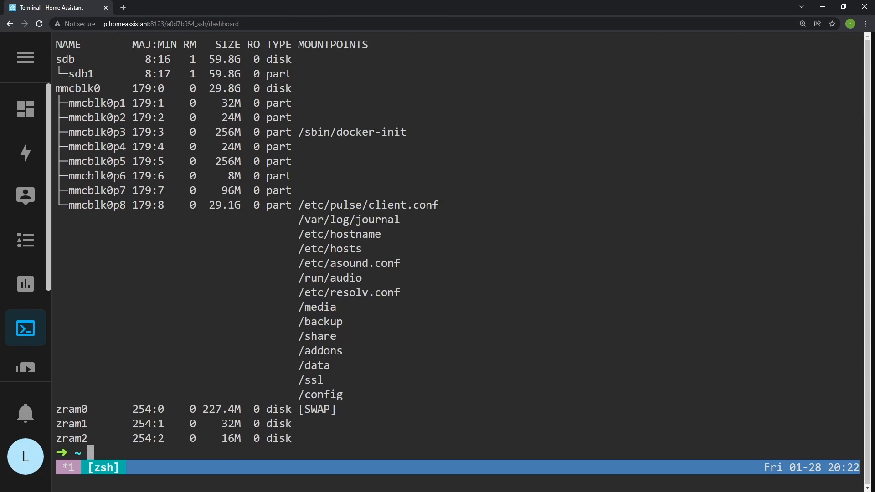
Enter a mount command sending /dev/sdb1 into /mnt/data/supervisor/media/.
text(mount /)
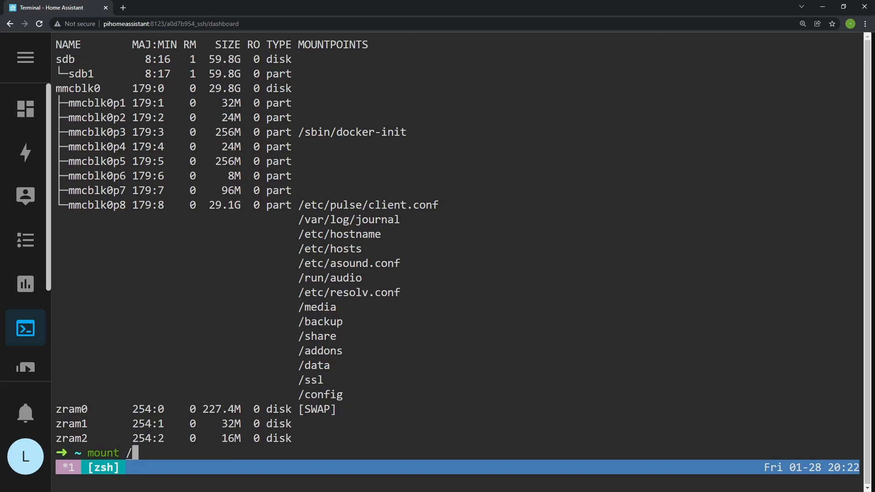
text(dev/sdb)
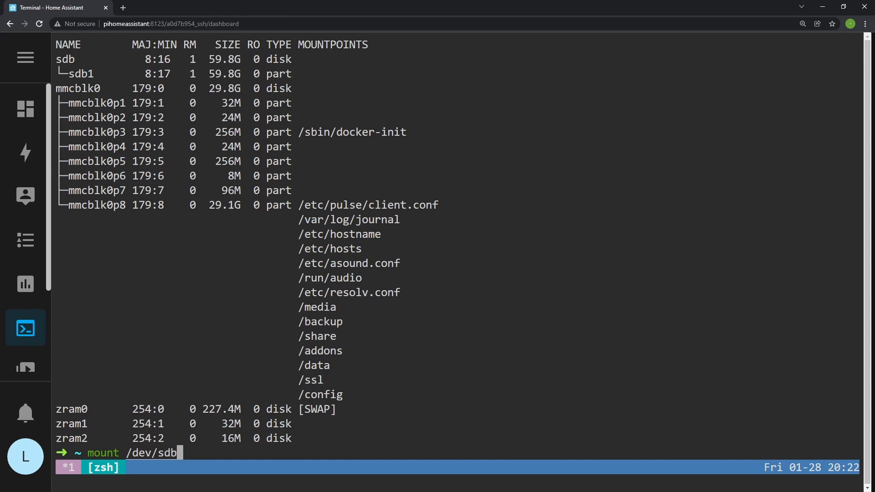
text(1)
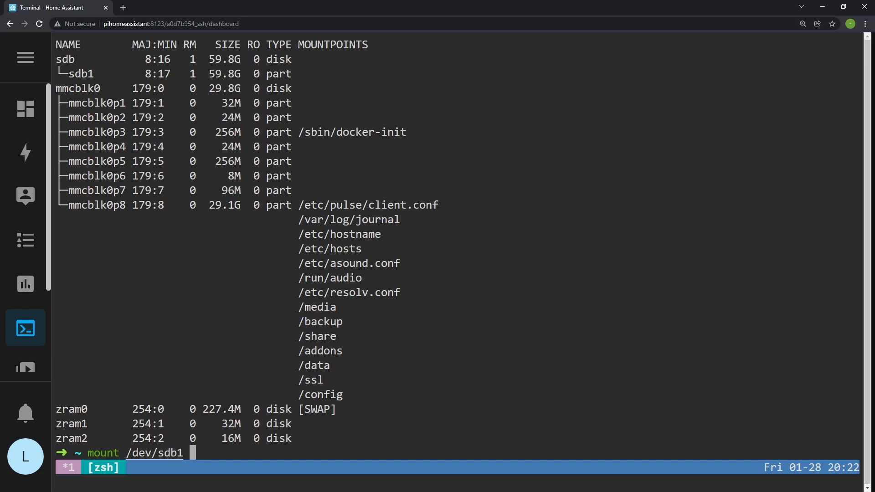
text(/mnt/)
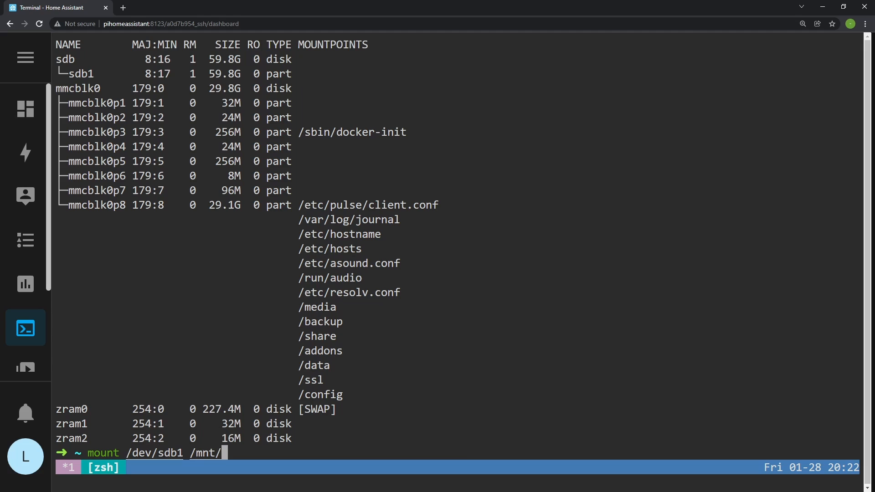
text(data/su)
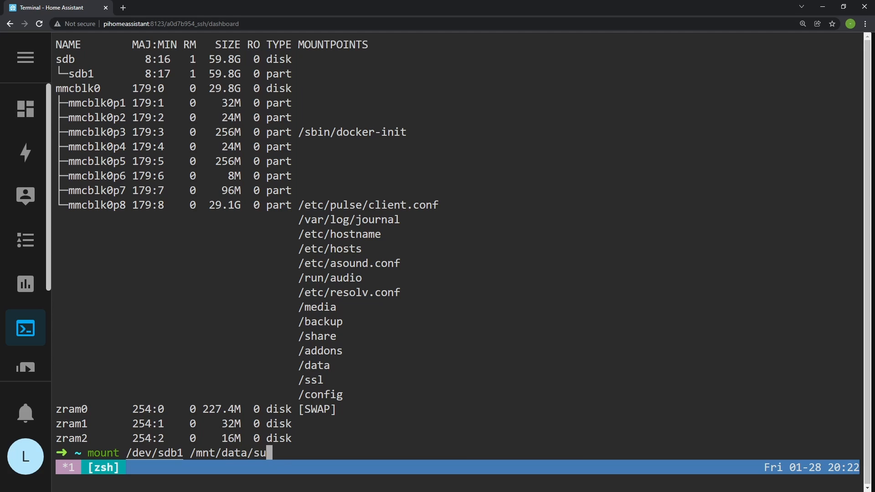
text(pervisor/)
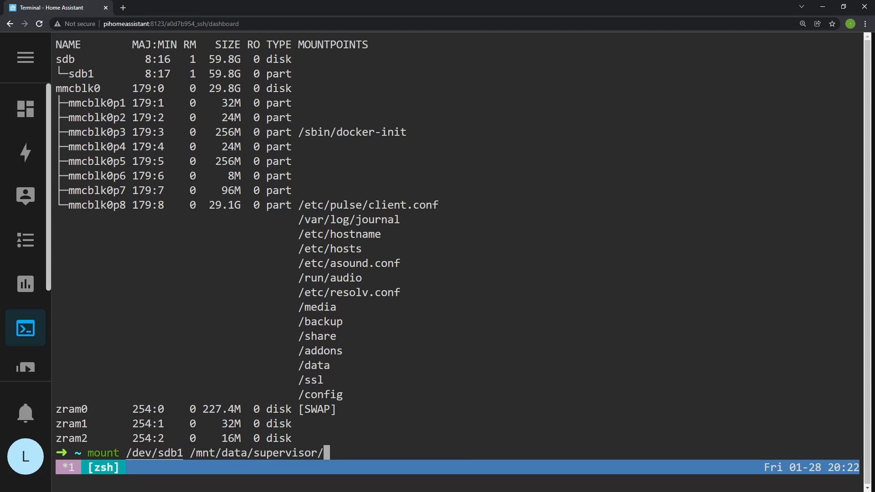
text(media/fri)
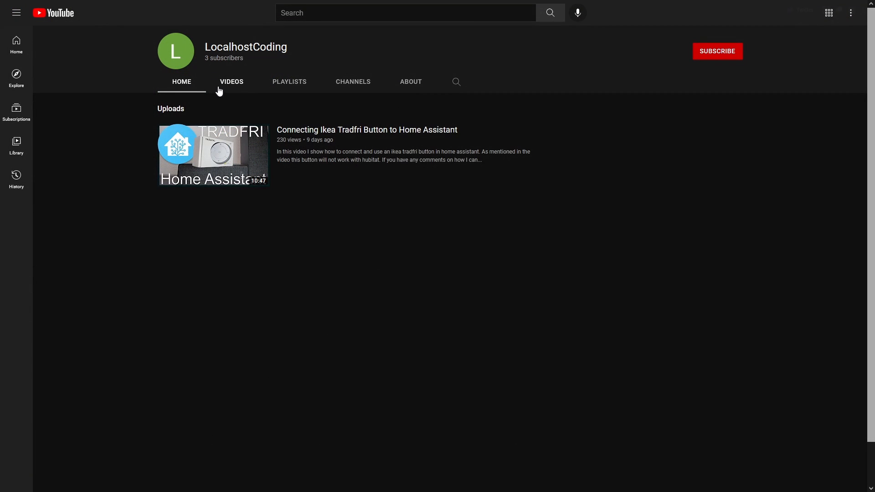
mouse_move(268, 95)
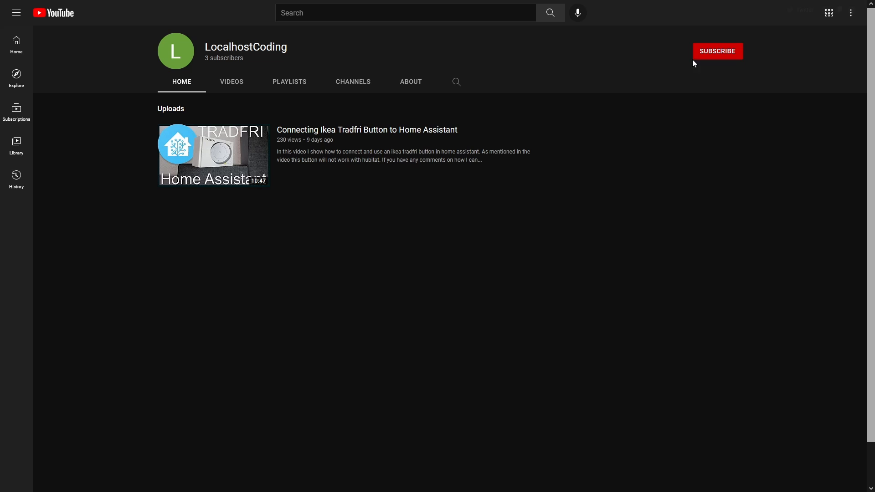
mouse_move(738, 63)
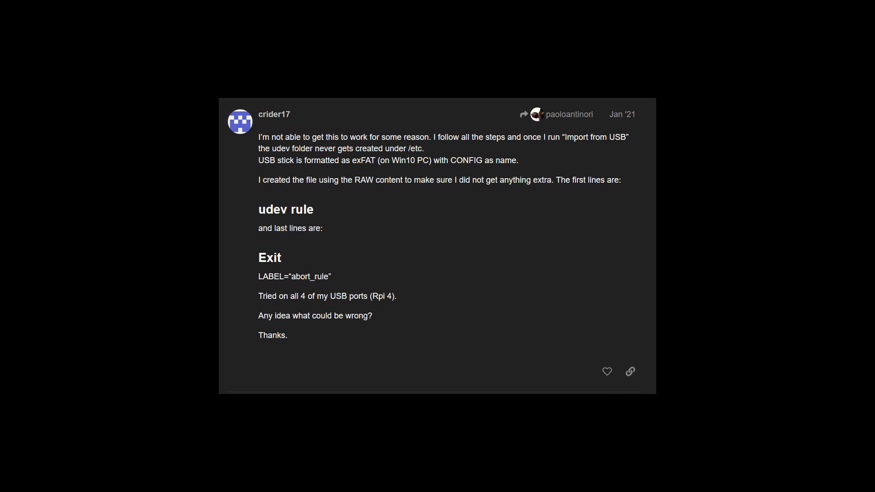
scroll(down, 3)
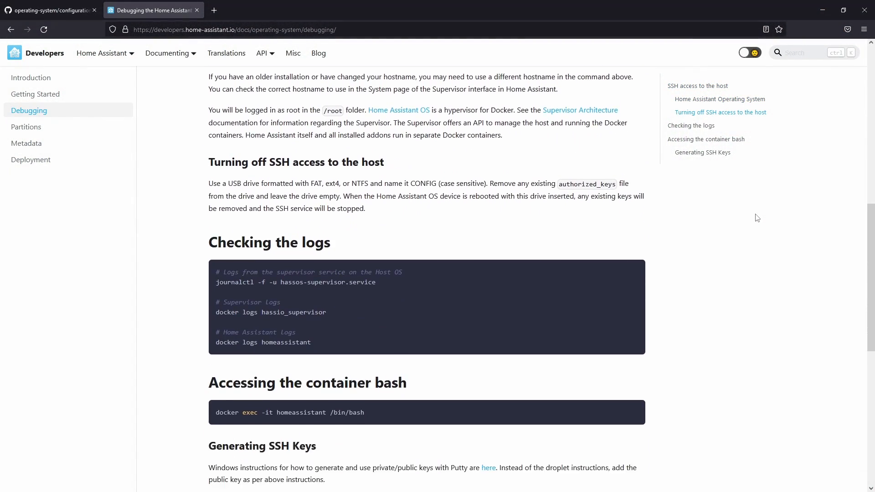
Scroll the Debugging docs page down to 'Turning off SSH access to the host'.
scroll(down, 3)
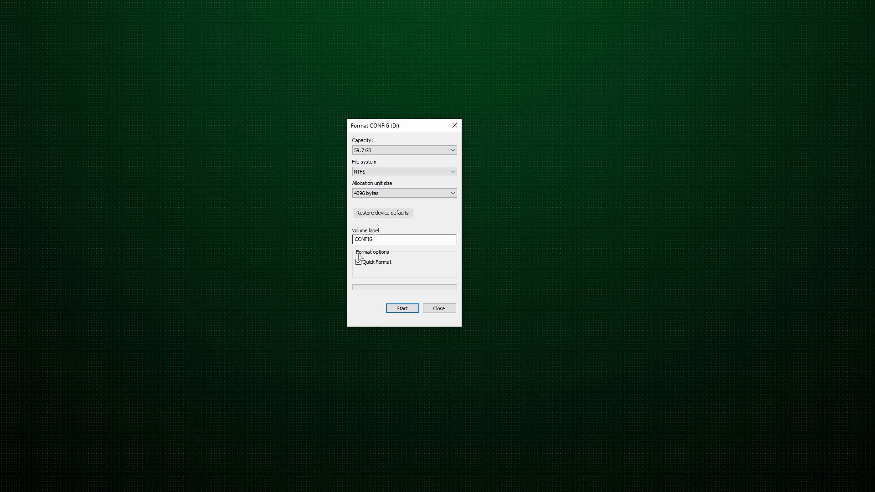
mouse_move(350, 259)
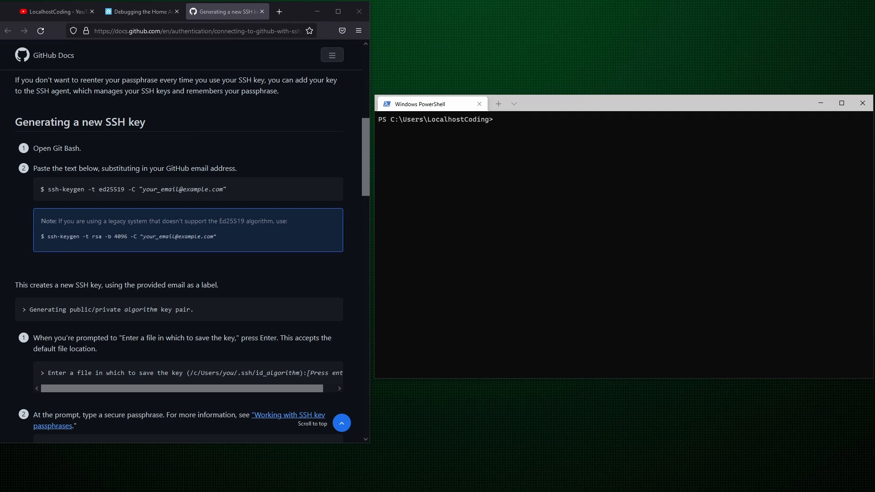
mouse_move(382, 262)
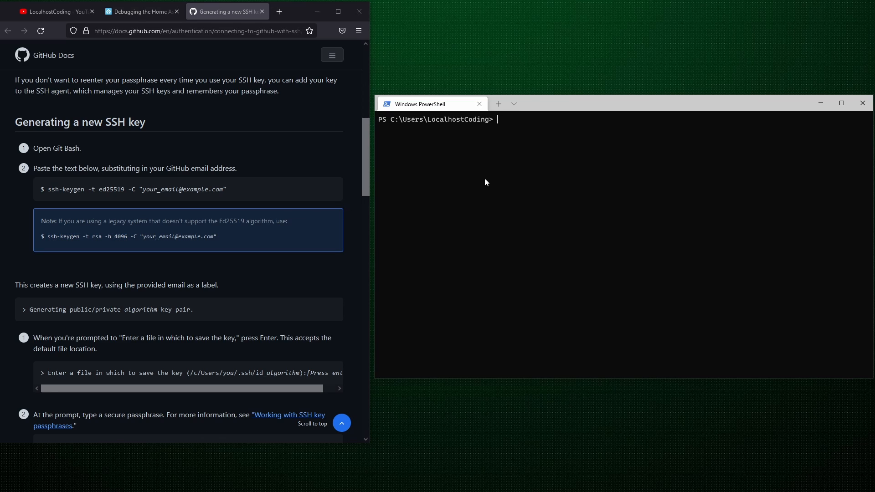
Generate a 4096-bit RSA key pair with ssh-keygen, leaving the passphrase empty.
text(ssh-ke)
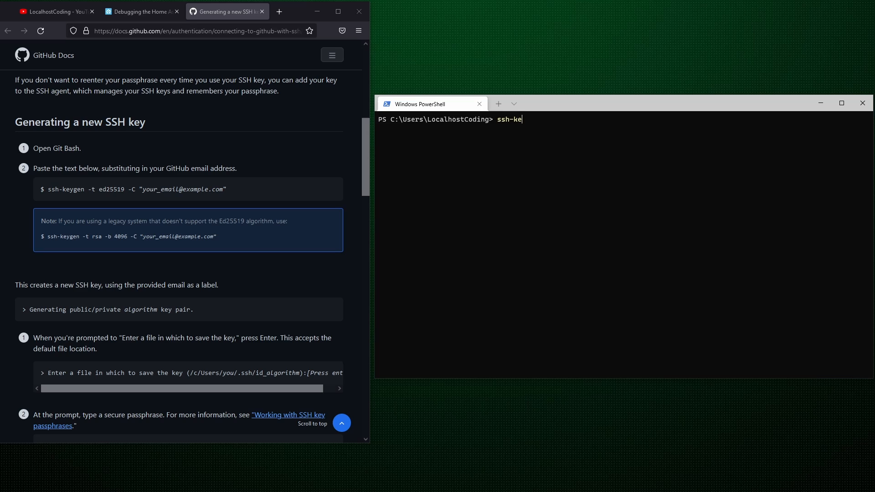
text(ygen -t r)
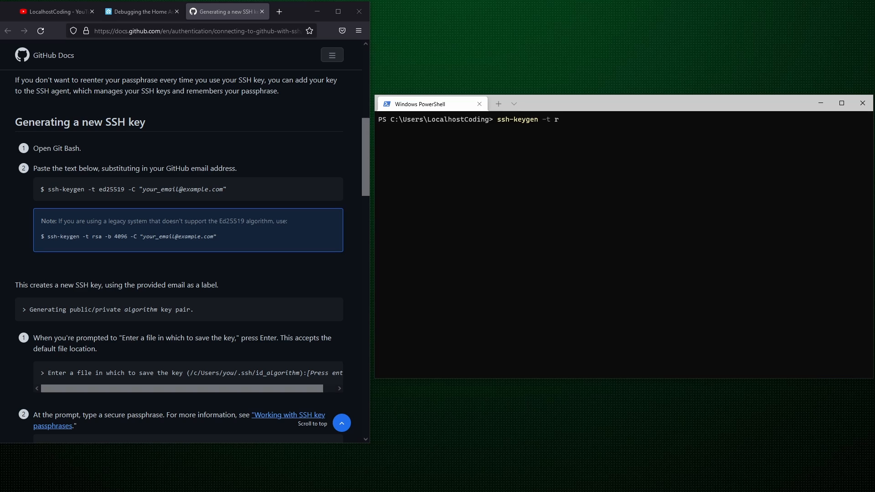
text(sa -b 4096)
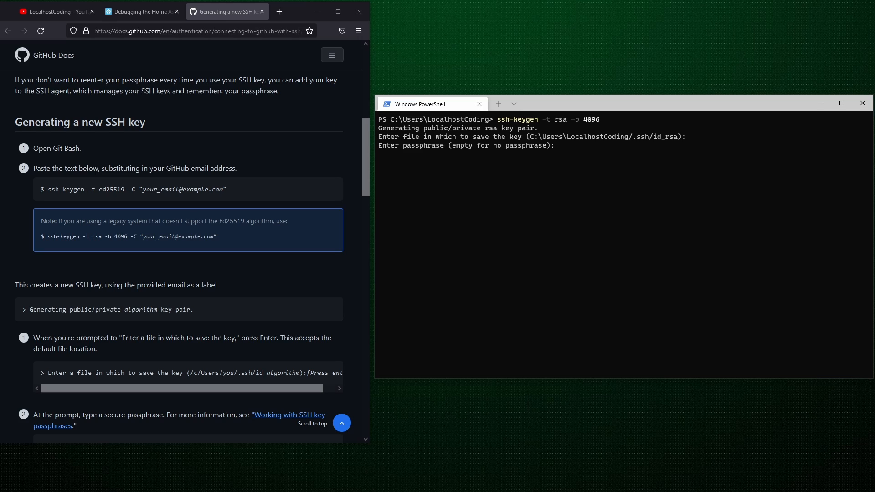
key(enter)
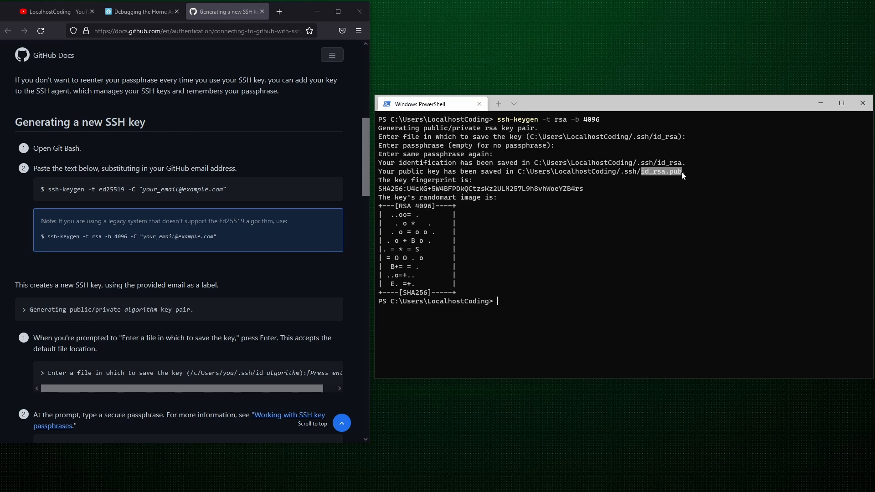
Change into the .ssh folder and print id_rsa.pub with cat.
text(cd .\.ssh\)
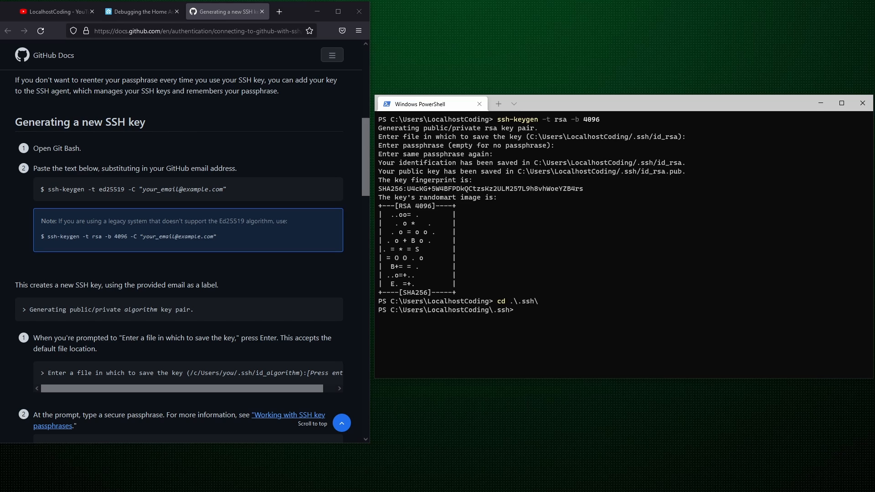
text(cat ids)
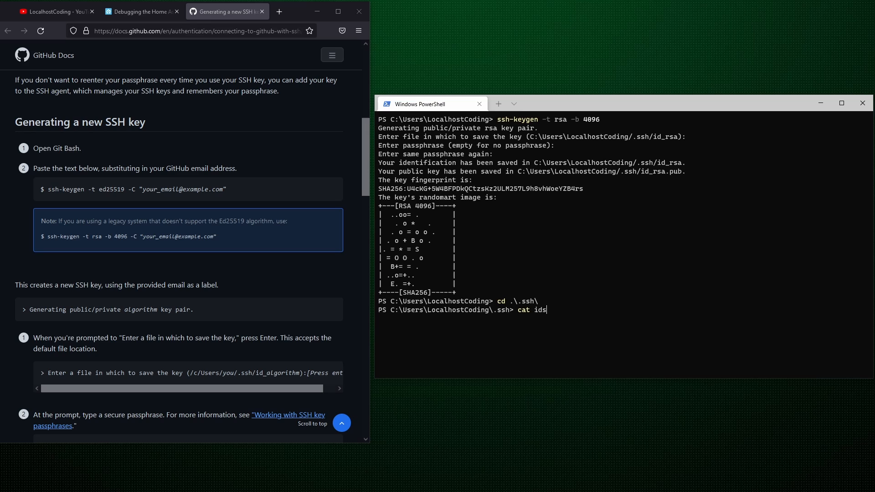
text(.\id_rsa)
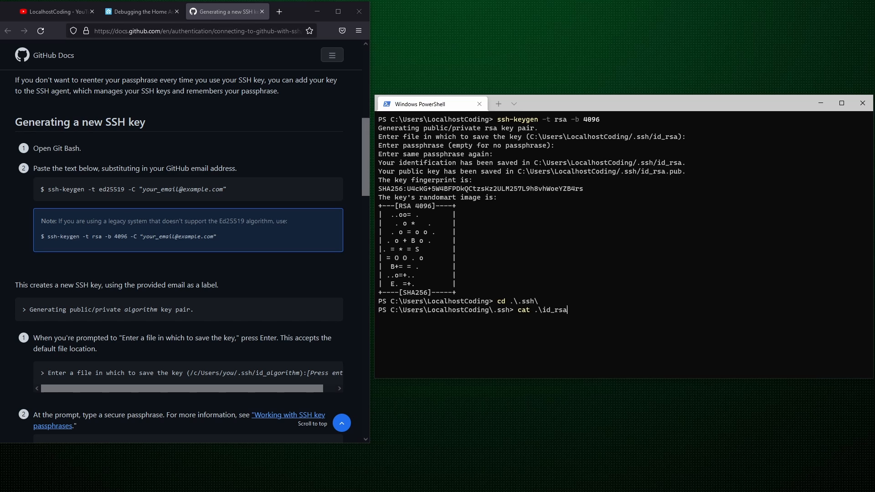
text(.pub)
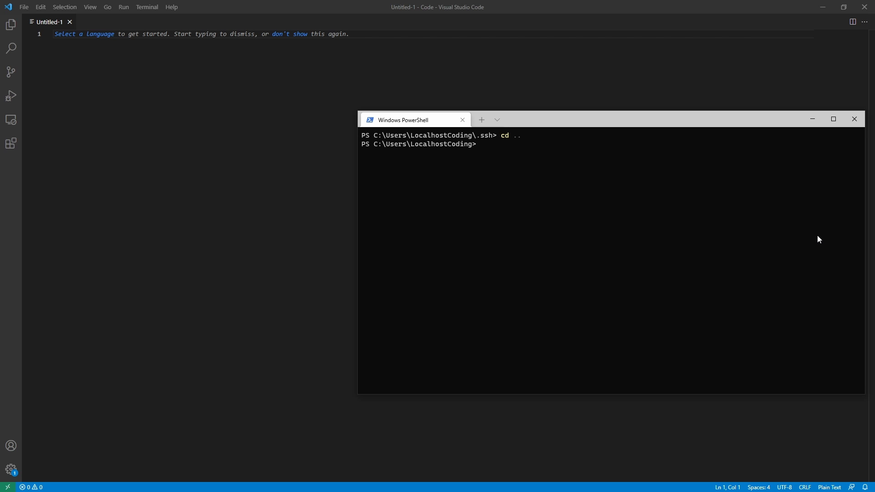
Print id_rsa.pub from the .ssh folder and select the key text for copying.
text(cd .\.ssh)
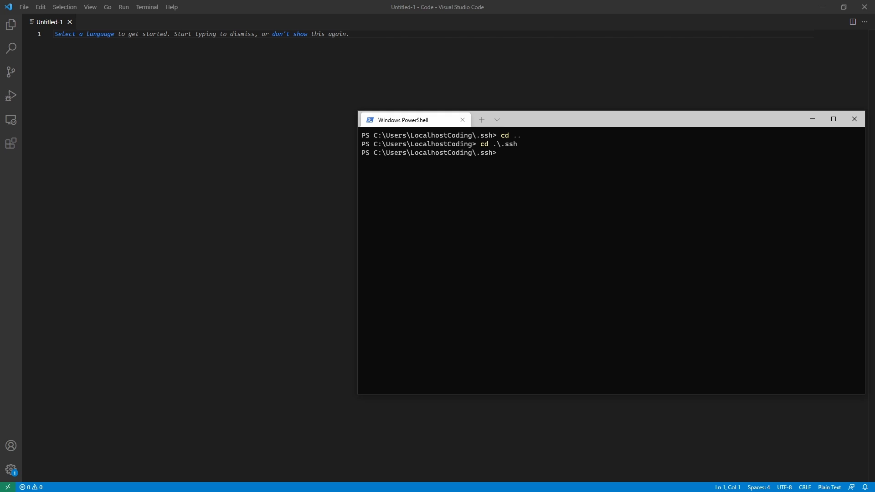
text(cat .\id_rsa.pub)
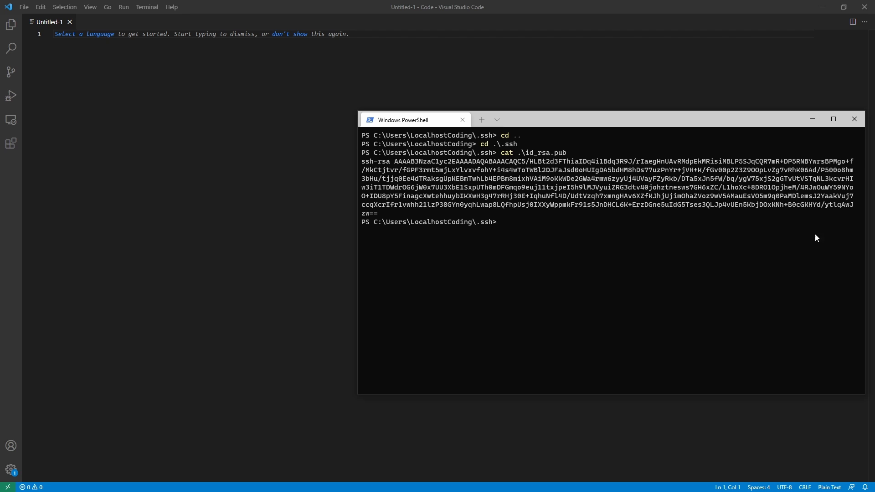
drag(363, 162, 378, 213)
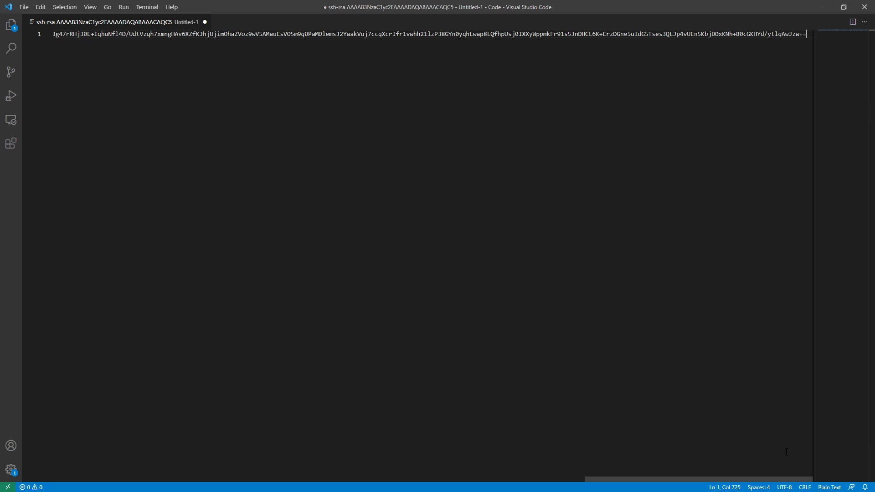
Set the pasted key file to LF line endings and Western (ISO 8859-1) encoding.
click(805, 486)
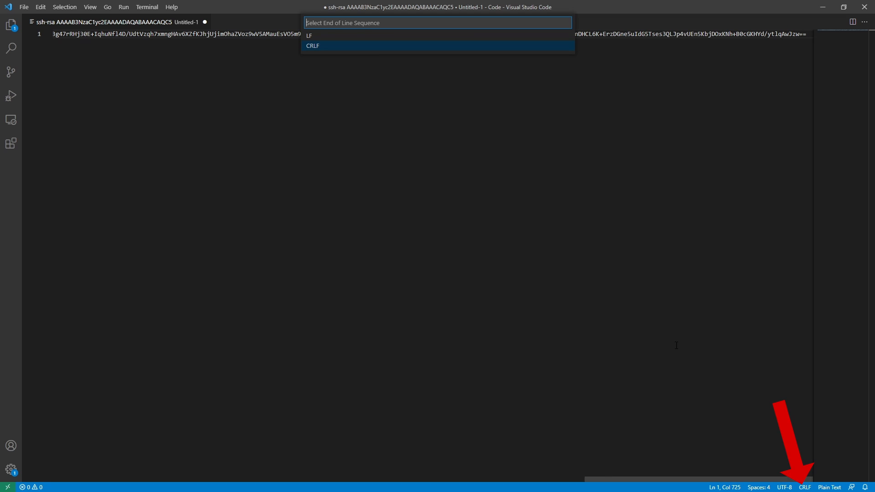
click(309, 35)
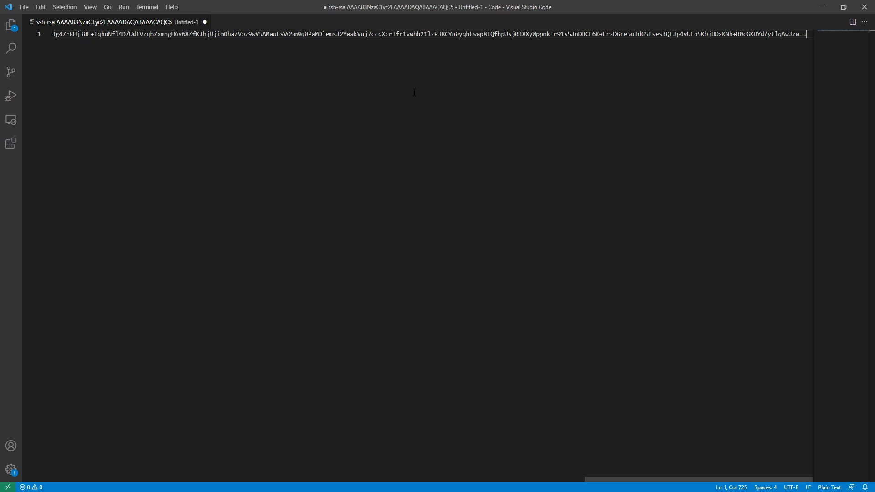
click(790, 486)
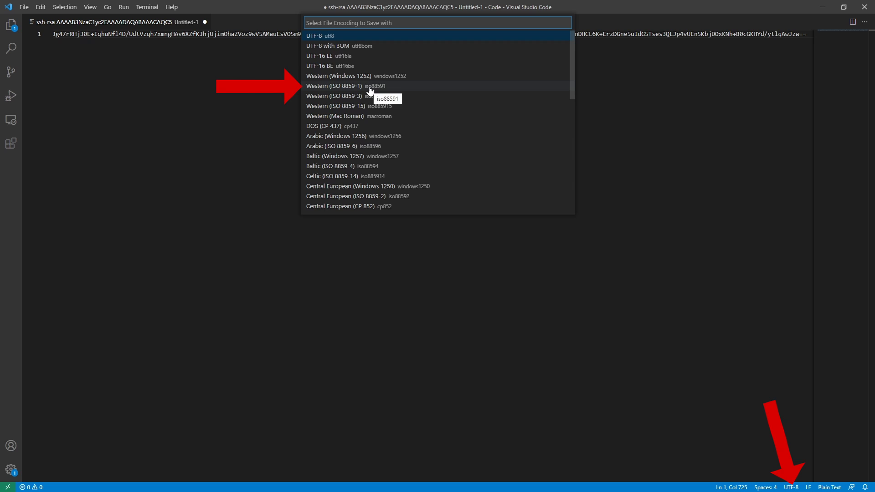
click(334, 85)
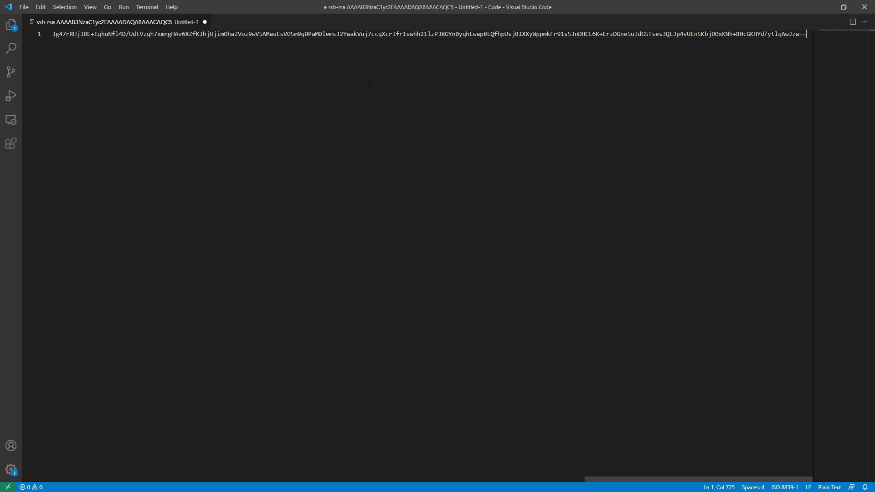
click(23, 6)
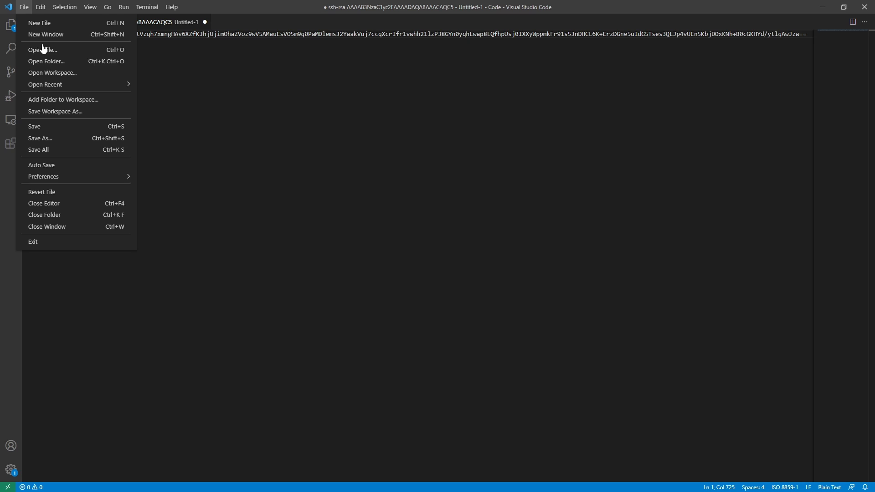
Save the file to the CONFIG drive as authorized_keys with no extension.
click(39, 139)
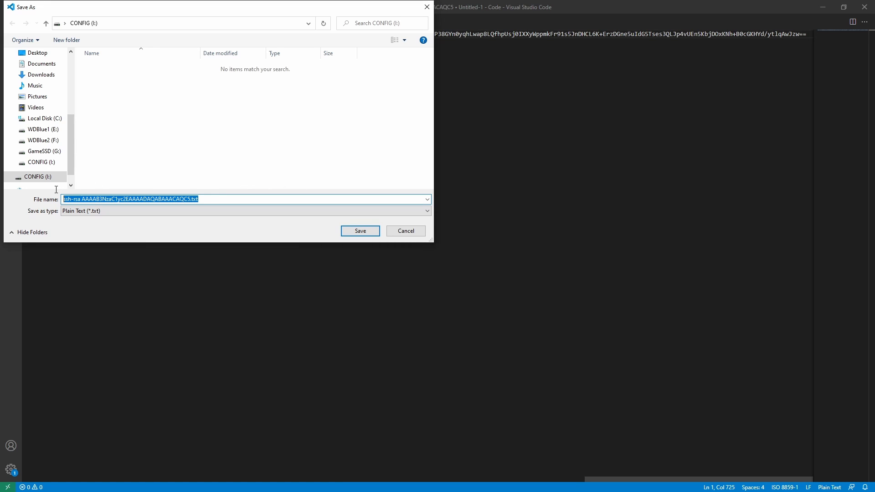
text(authorized_keys)
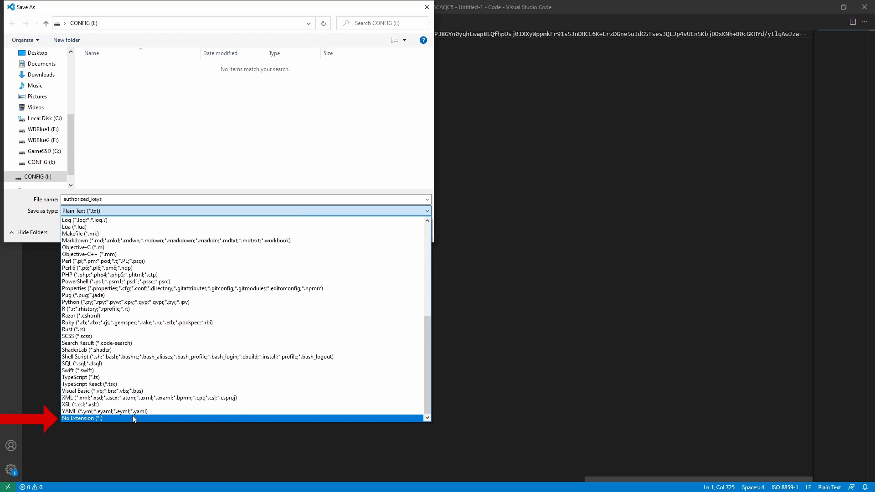
click(82, 418)
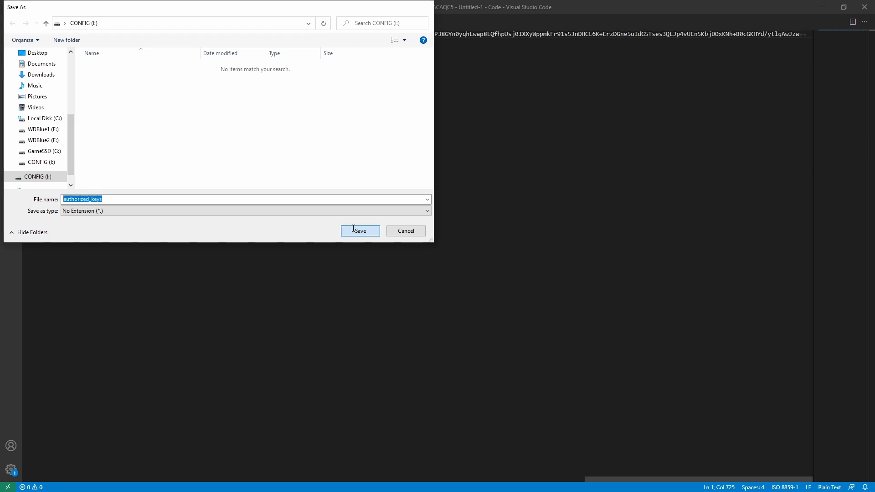
click(359, 231)
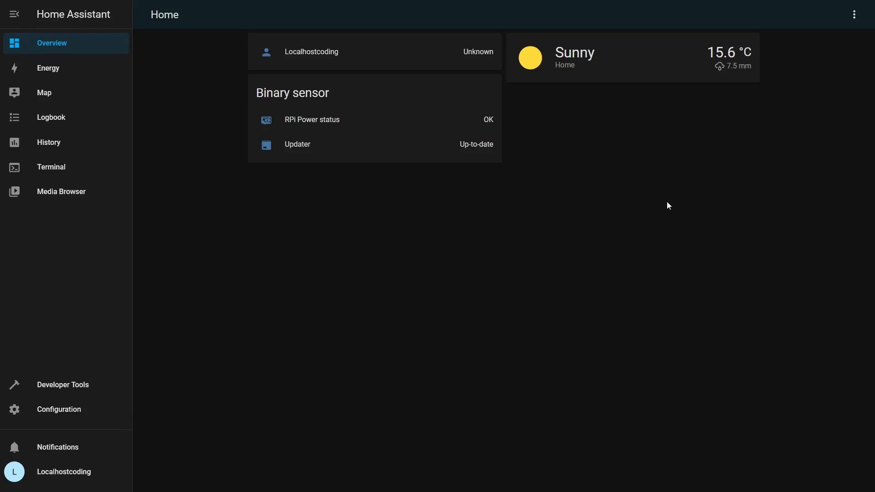
mouse_move(667, 203)
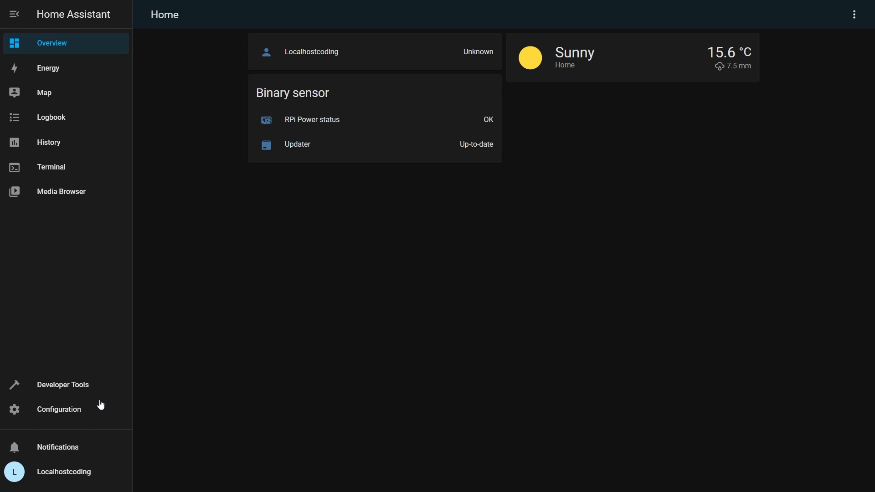
Navigate Configuration > Add-ons, Backups & Supervisor to the System page and its log.
click(58, 409)
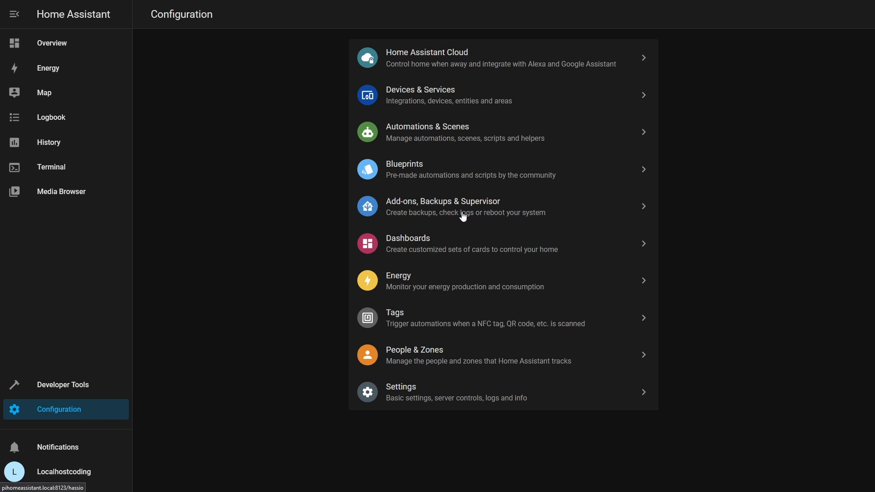
click(443, 206)
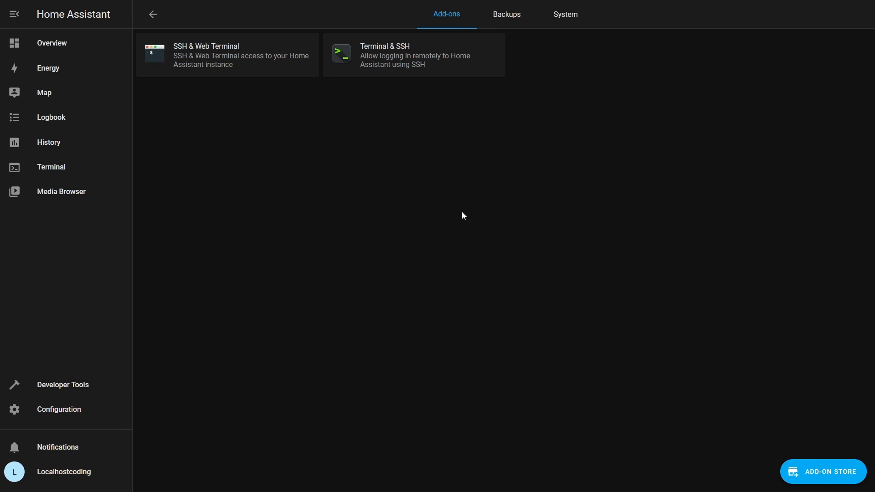
click(565, 14)
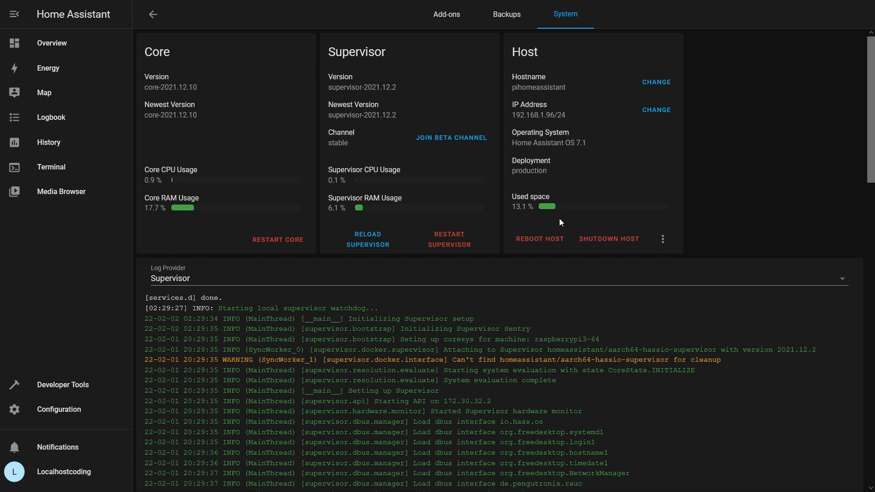
scroll(down, 3)
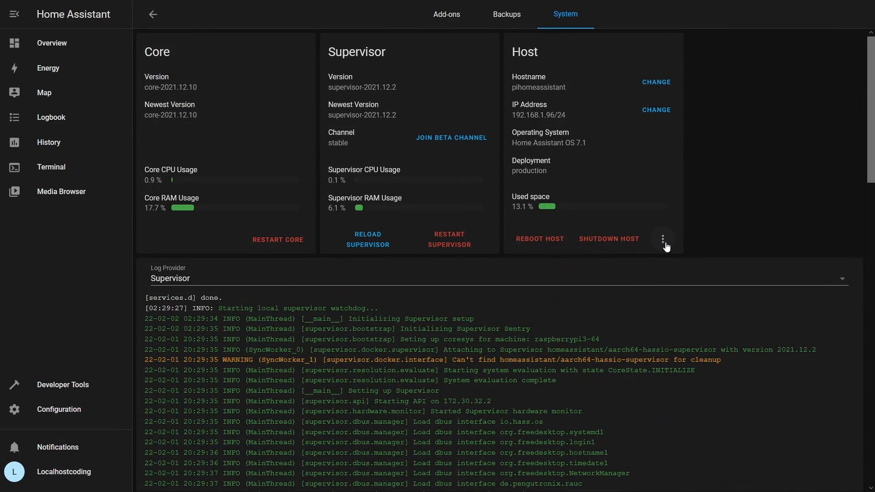
Refresh the supervisor log until it shows the SanDisk USB drive detected as sda/sda1.
click(664, 239)
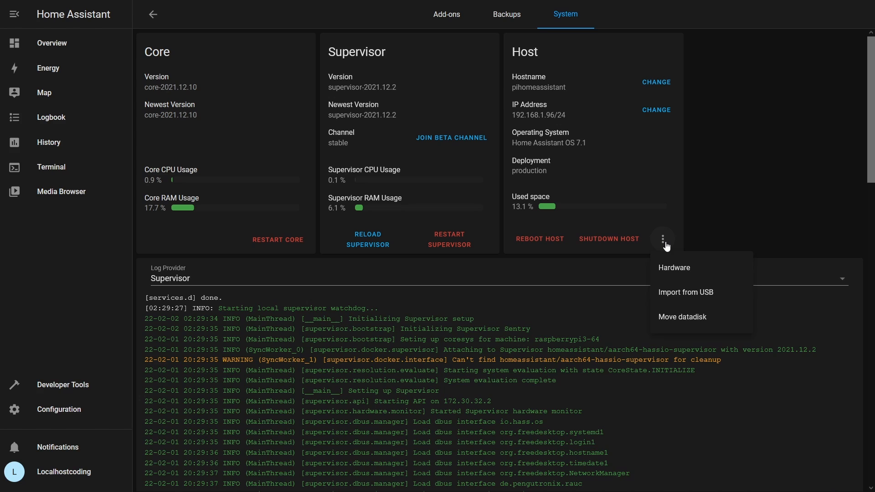
mouse_move(676, 298)
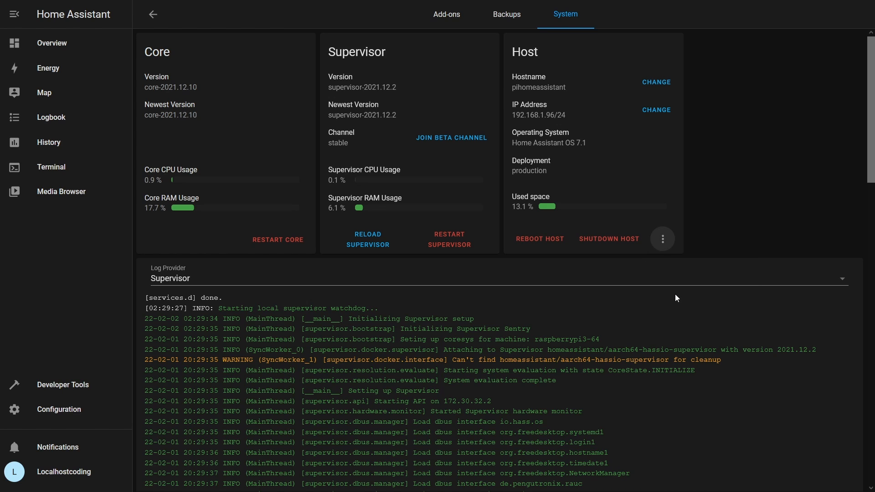
scroll(down, 3)
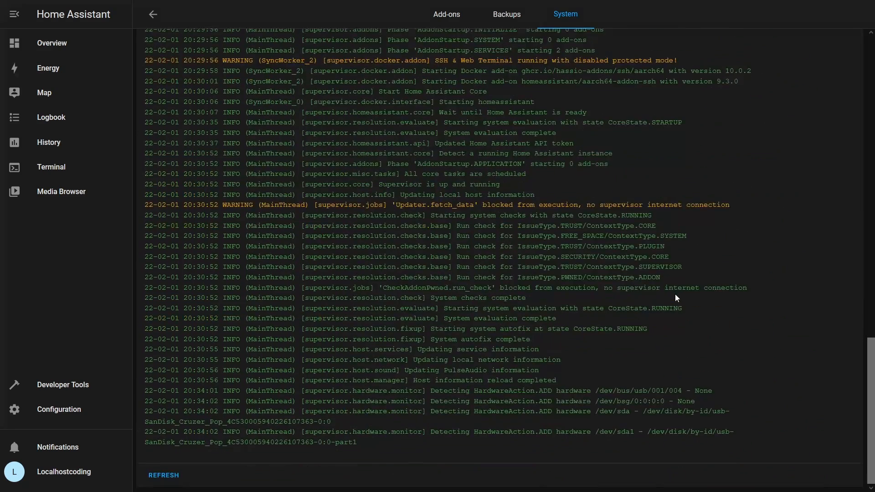
click(163, 474)
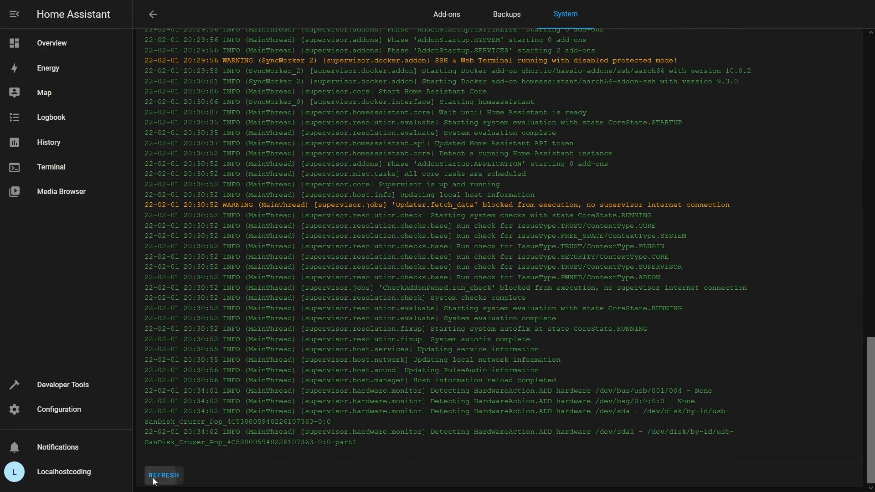
click(163, 476)
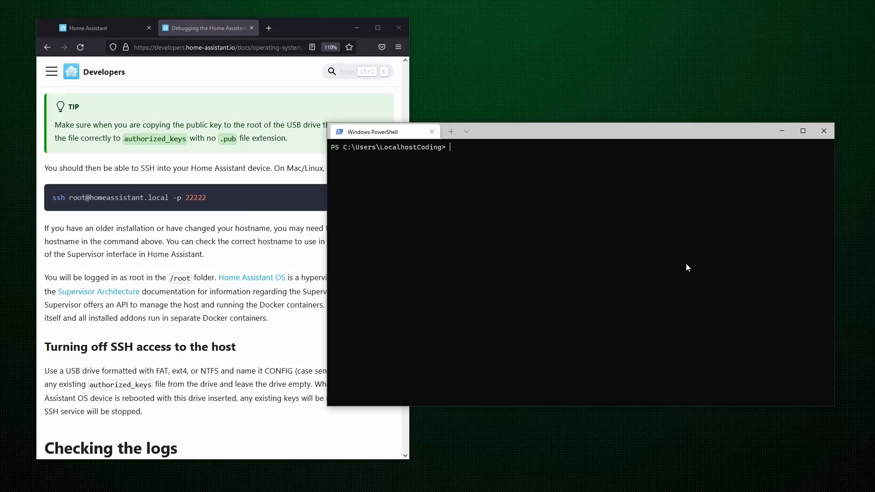
text(ssh r)
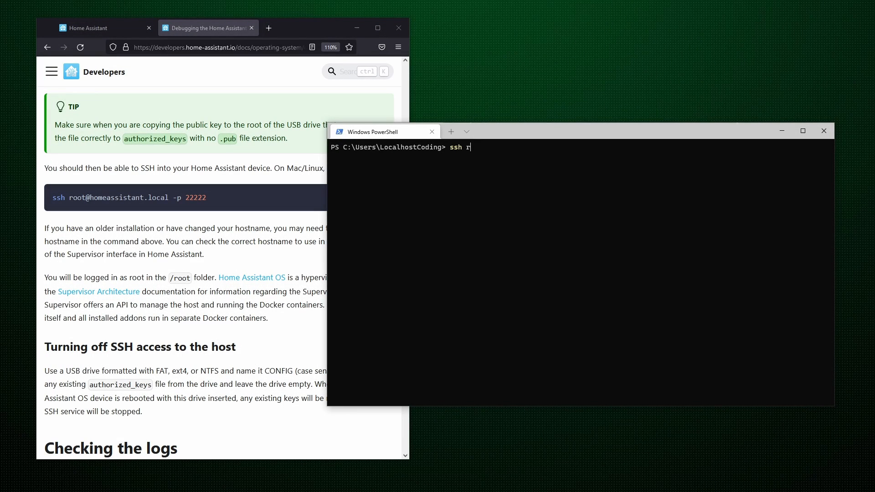
text(oot@home)
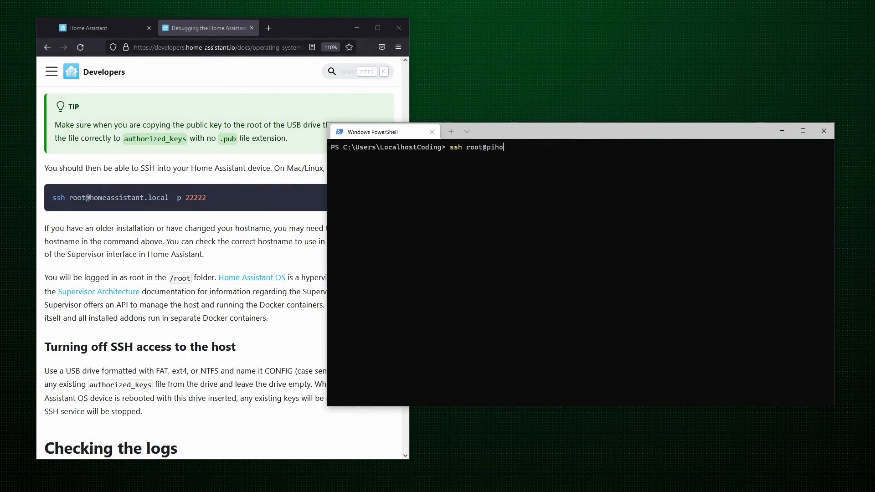
text(meassistant)
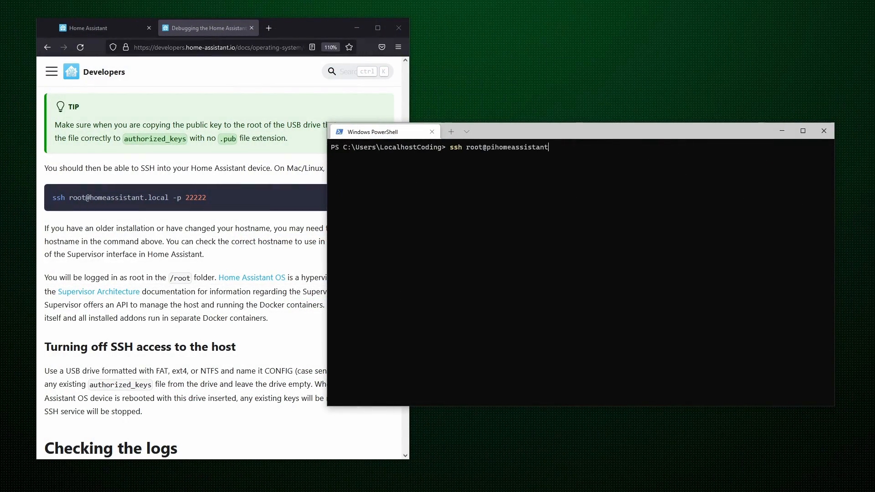
text(.local -p)
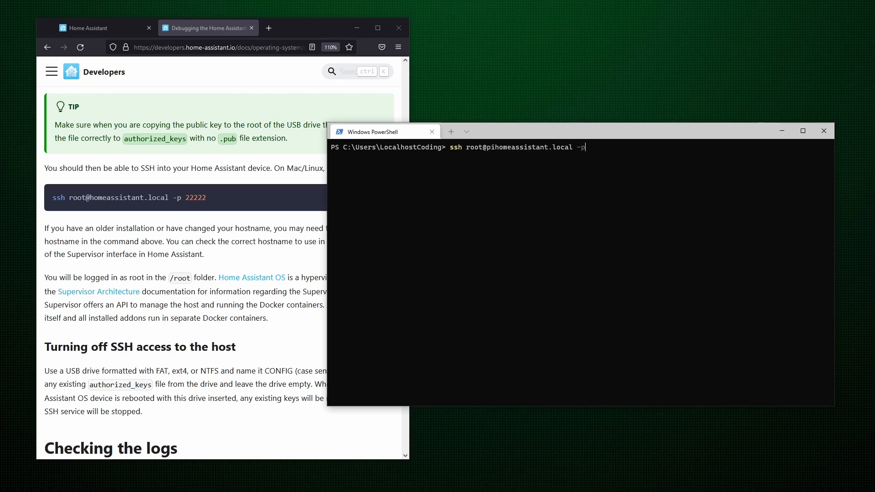
text(2222)
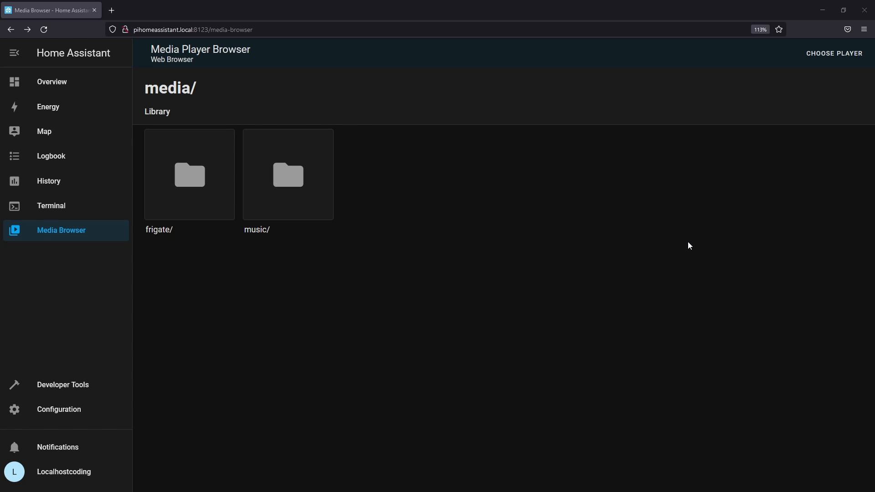
mouse_move(336, 185)
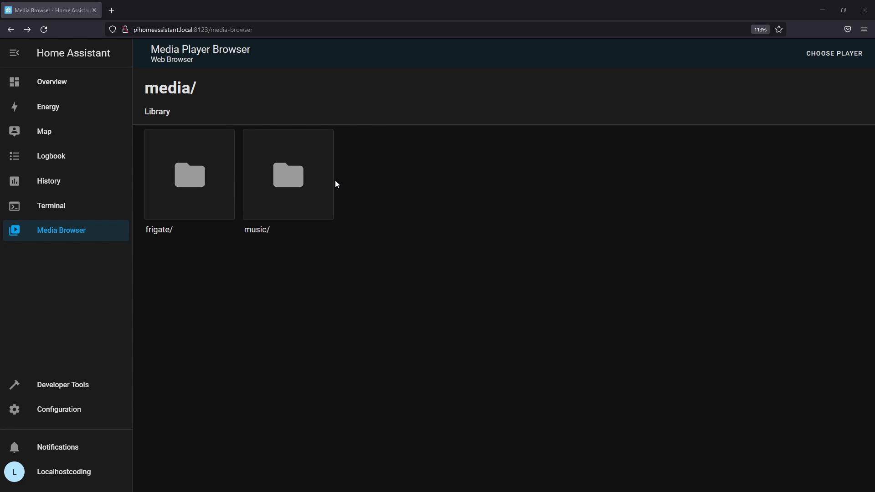
click(288, 175)
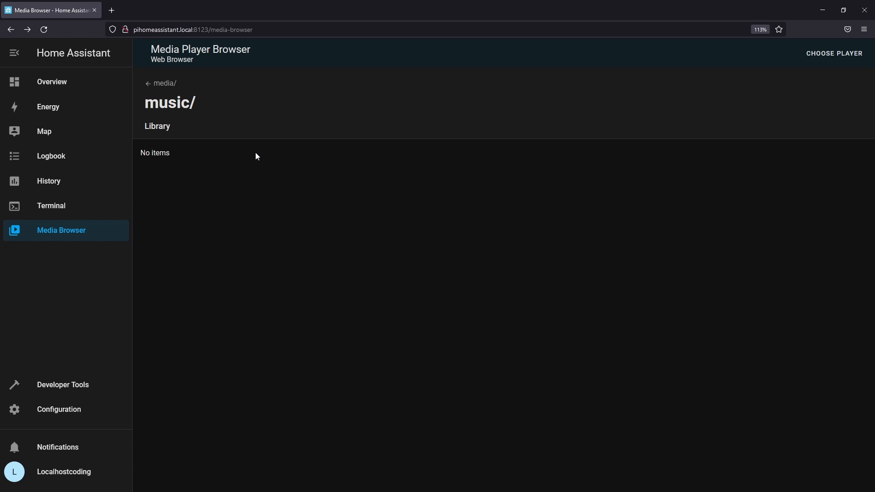
mouse_move(235, 169)
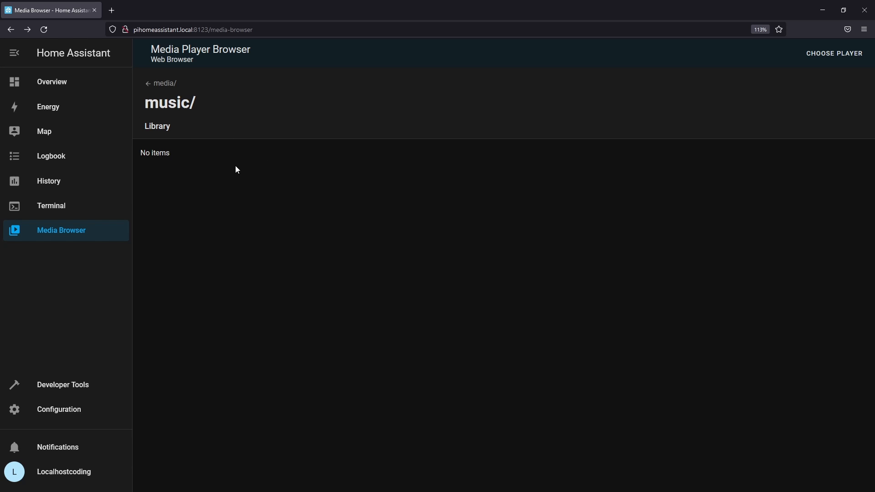
click(165, 83)
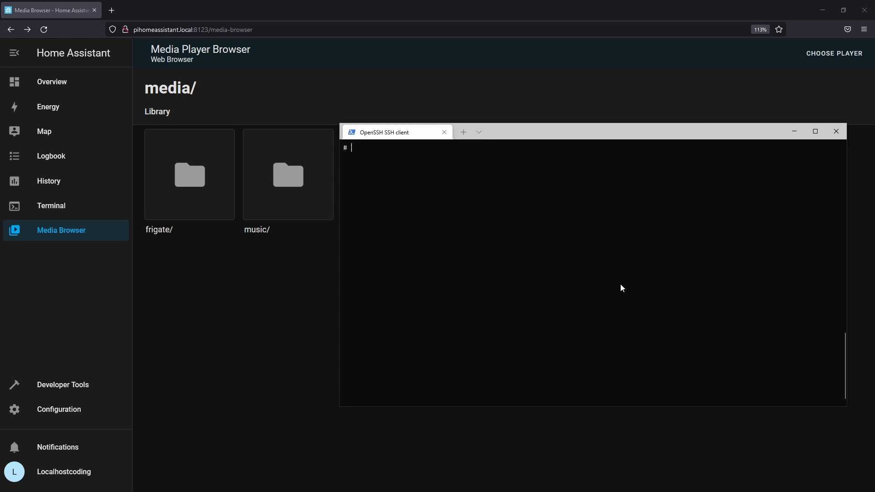
Run lsblk, then mount /dev/sda1 at /mnt/data/supervisor/media/music/ and check the listing.
text(lsblk)
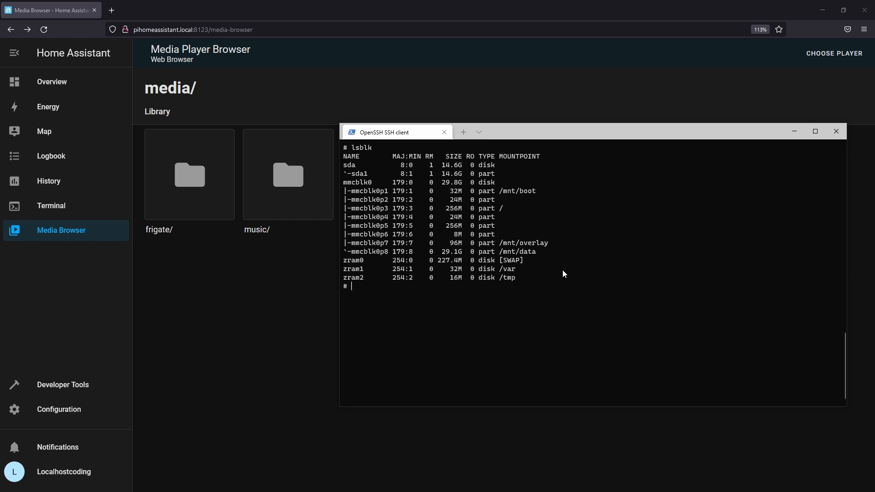
text(mount)
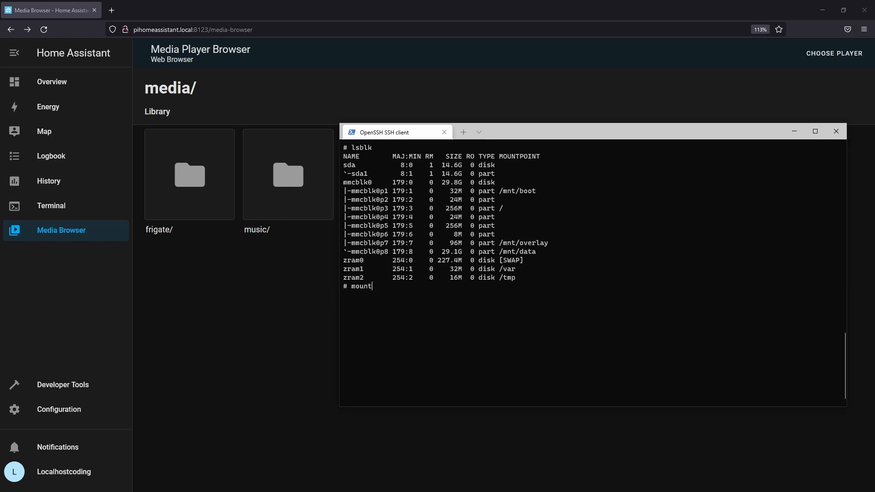
text(/dev/sda1)
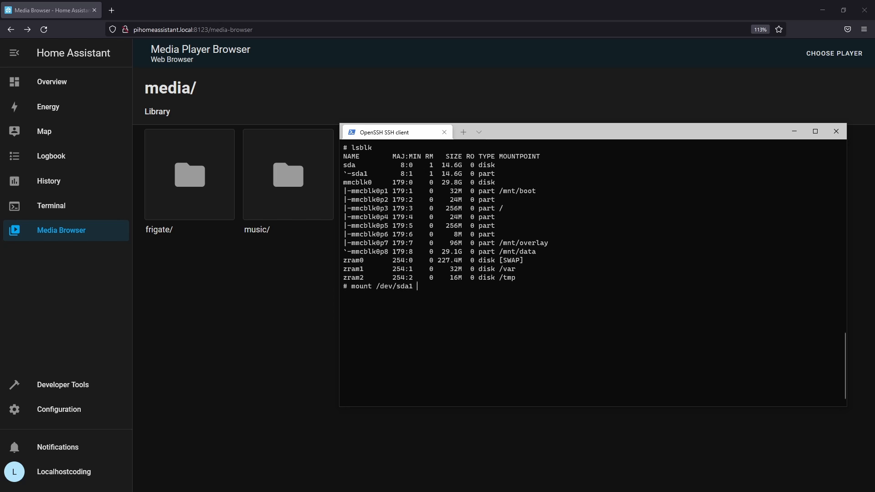
text(/mnt/)
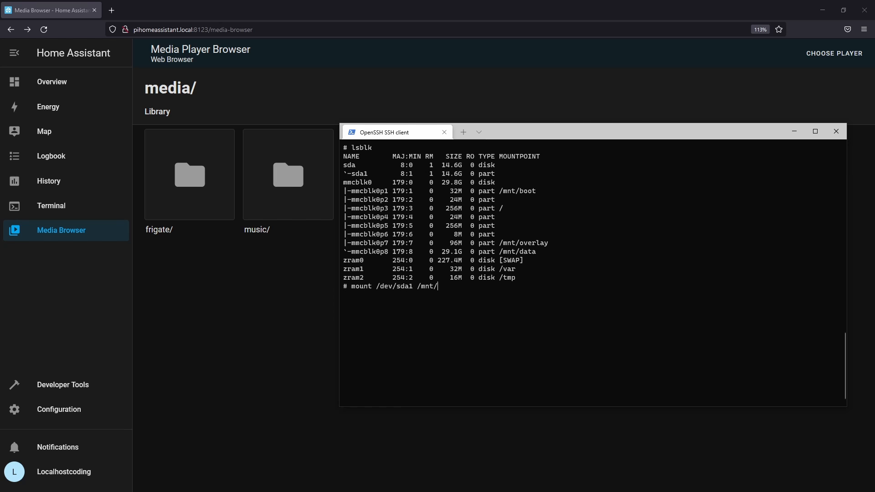
text(data/su)
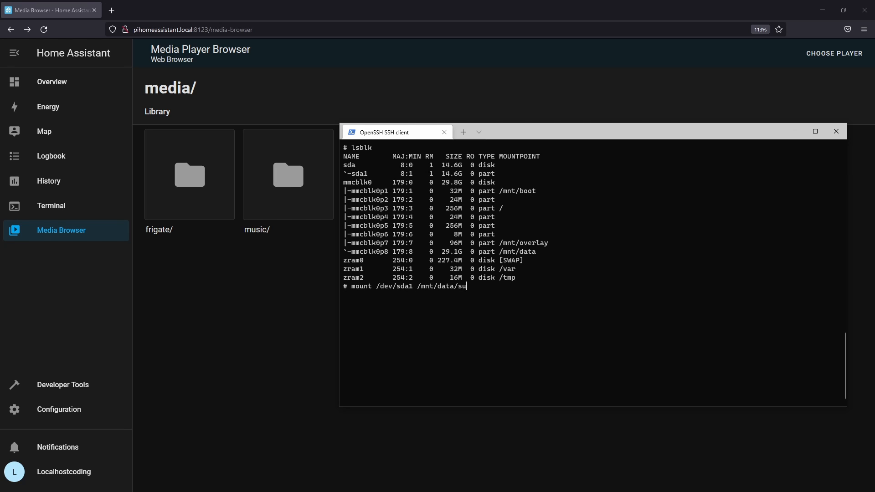
text(pervisor/)
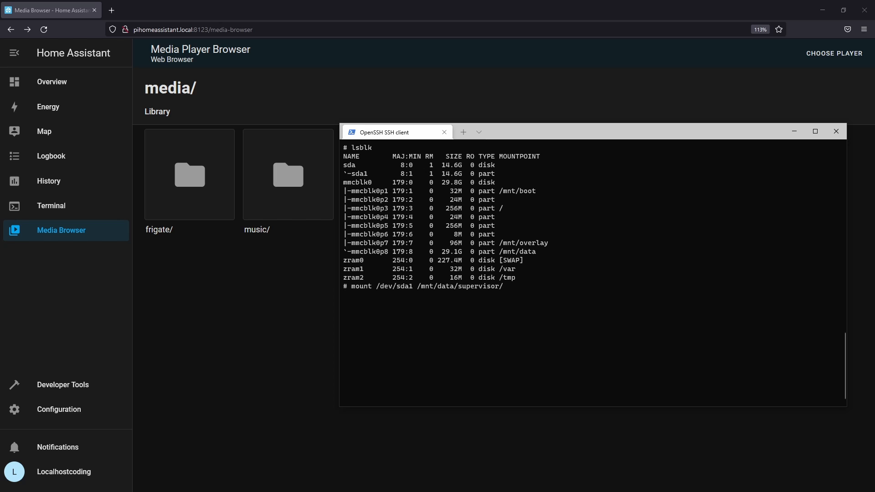
text(media/music/)
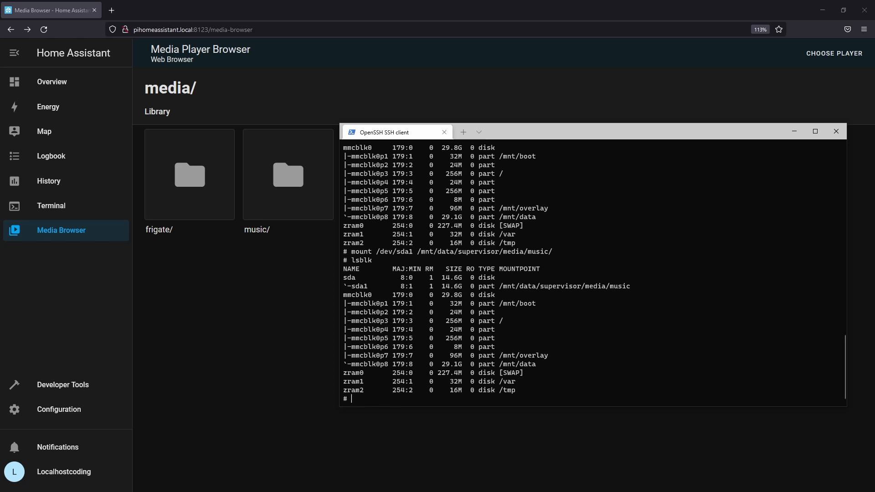
drag(346, 277, 638, 287)
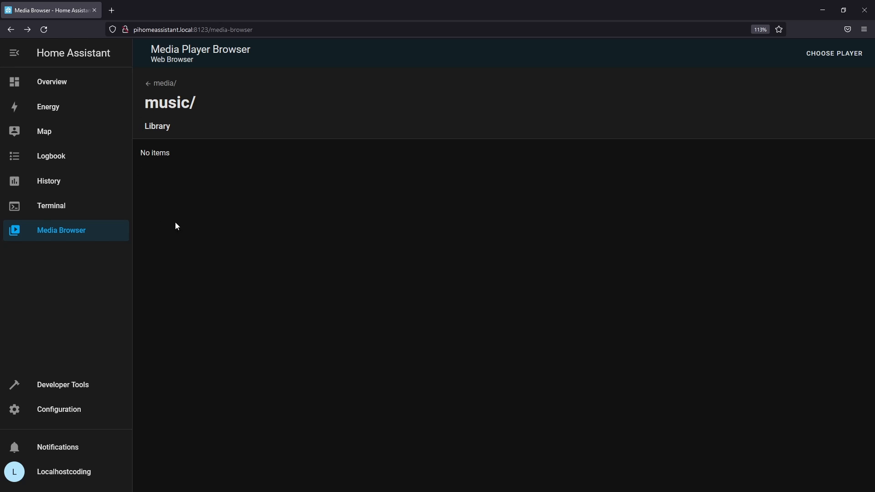
mouse_move(197, 221)
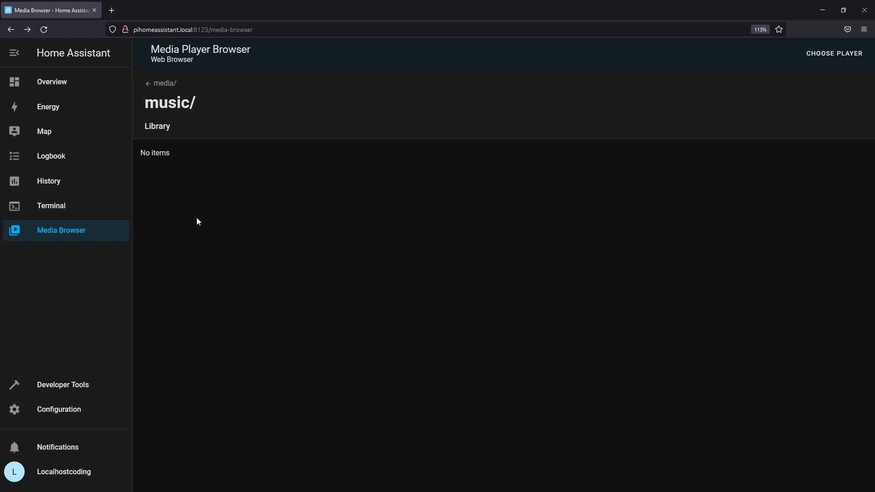
mouse_move(256, 167)
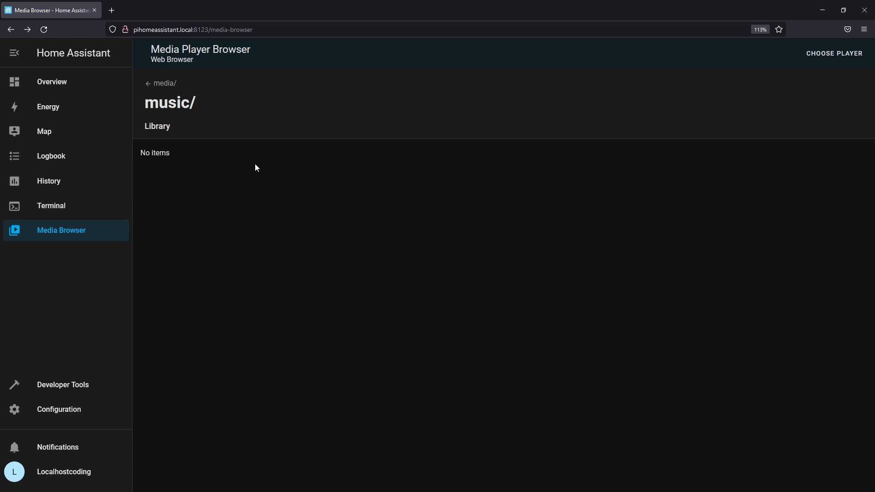
mouse_move(62, 417)
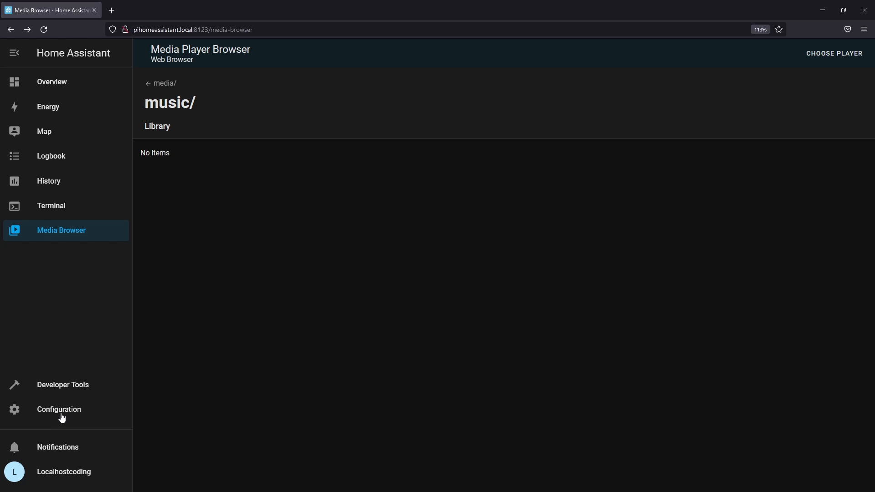
Restart Home Assistant from Configuration > Server Controls and confirm the restart.
click(58, 409)
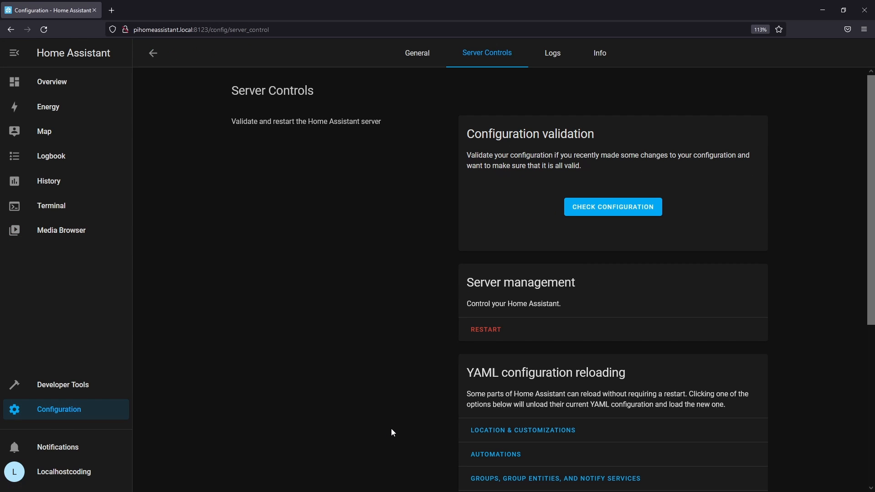
click(485, 329)
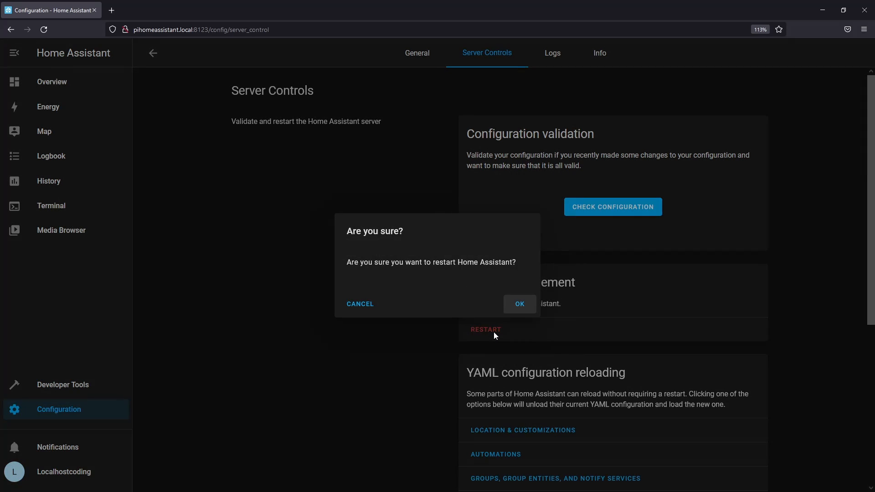
click(518, 303)
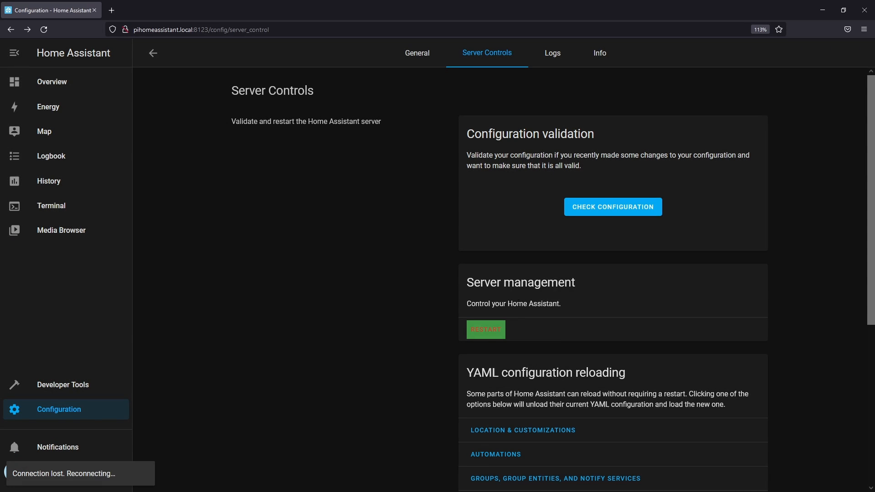
mouse_move(257, 329)
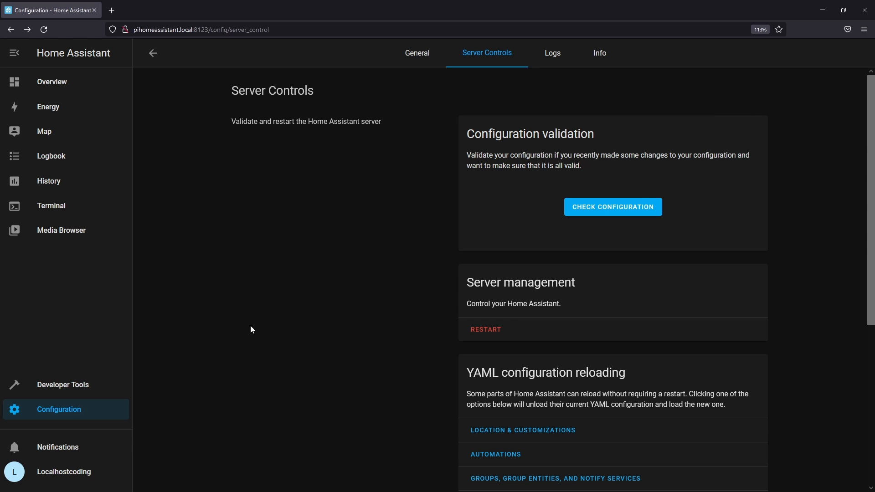
click(61, 230)
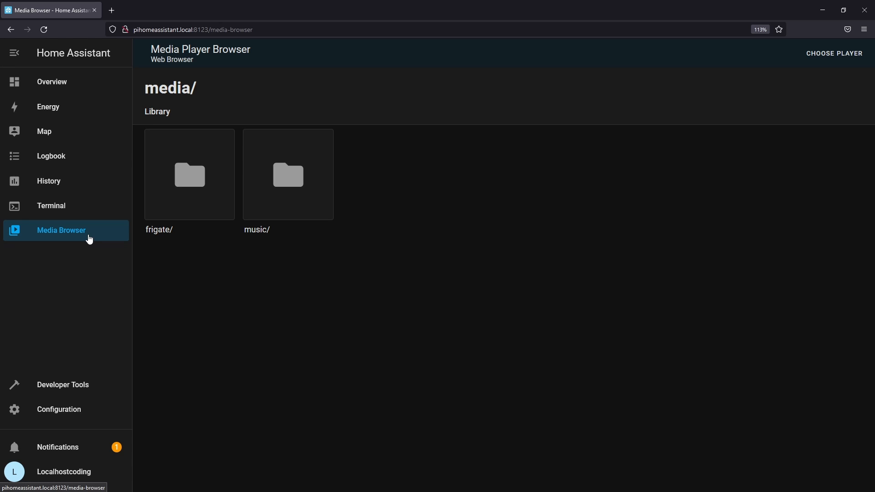
Open the music folder in Media Browser to see the two MP3 tracks from the USB drive.
click(288, 174)
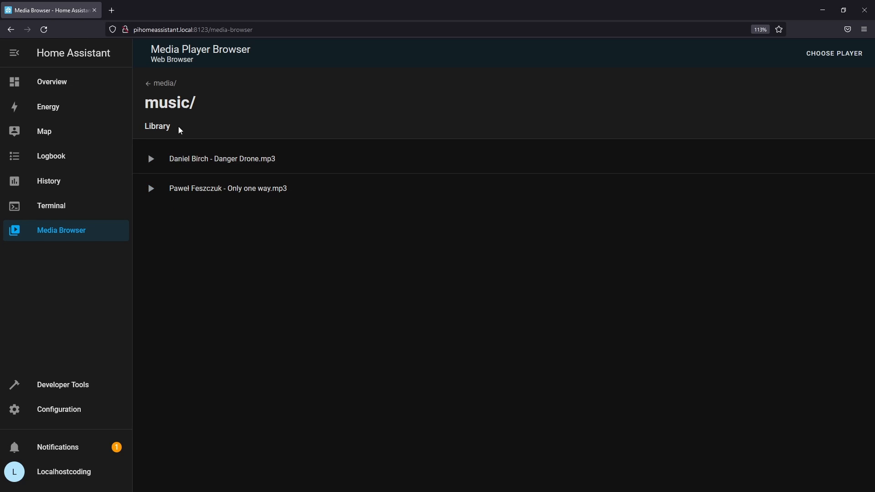
mouse_move(280, 206)
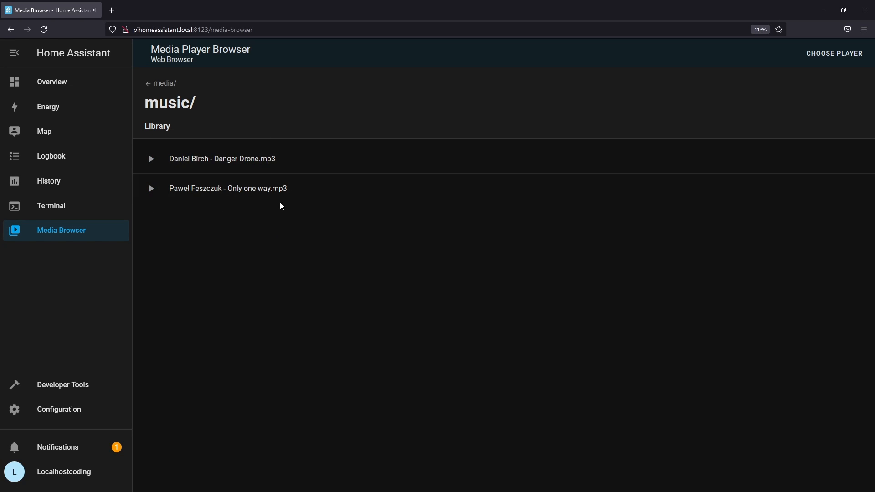